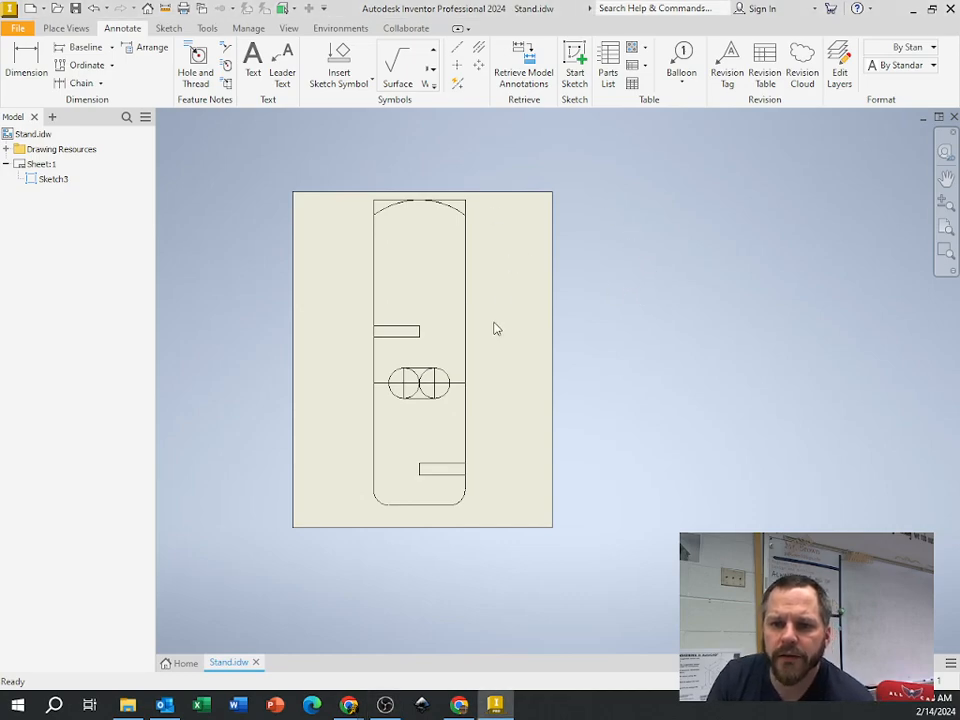
pyautogui.moveTo(499, 348)
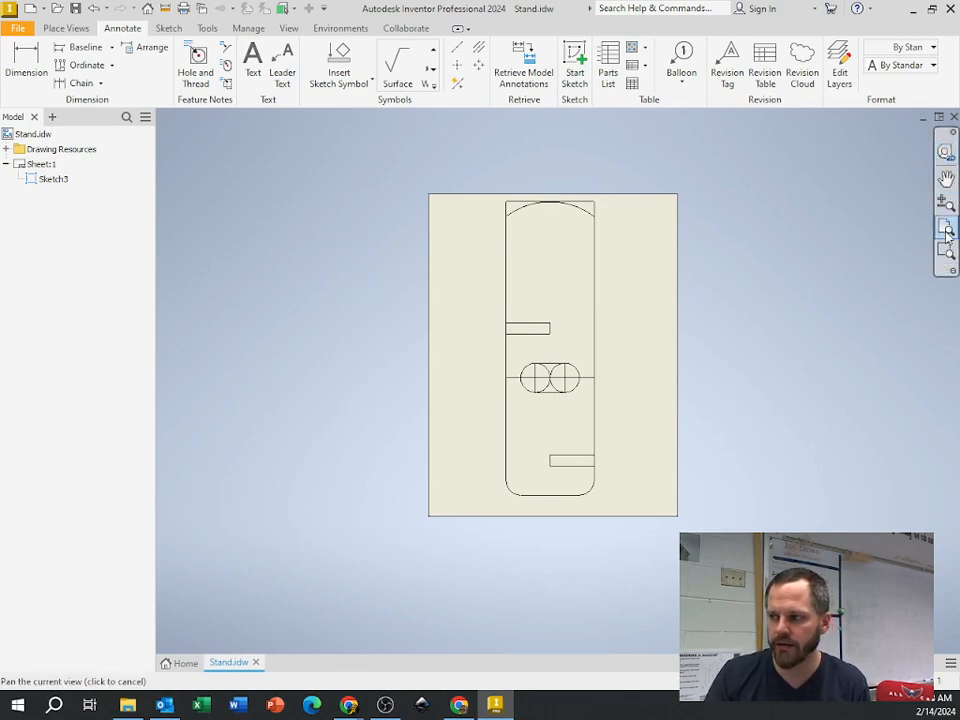
pyautogui.moveTo(945, 205)
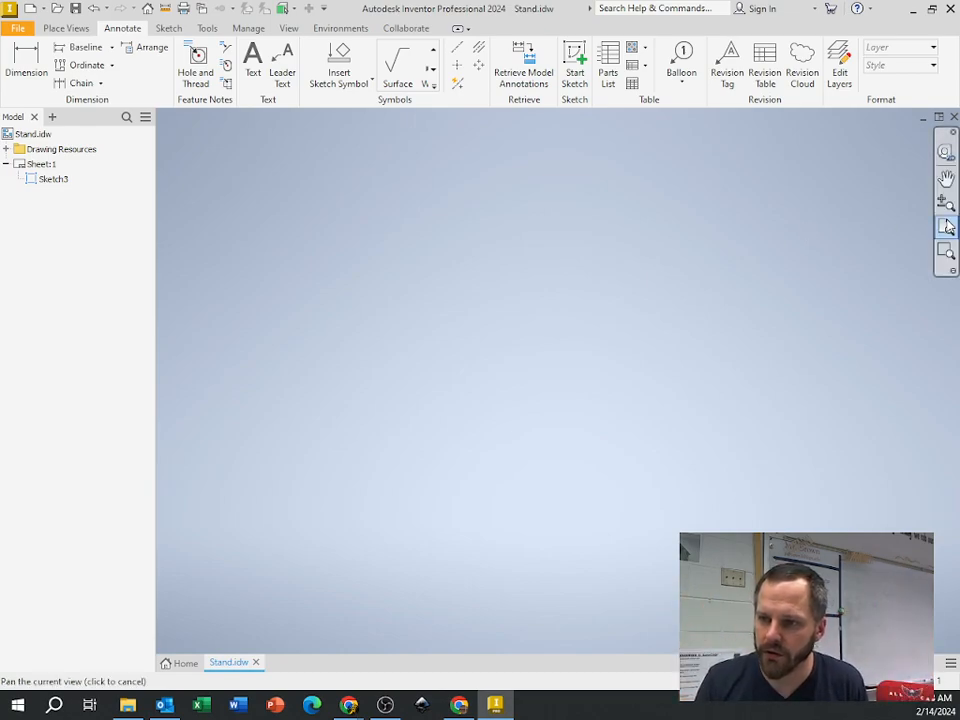
pyautogui.moveTo(945, 228)
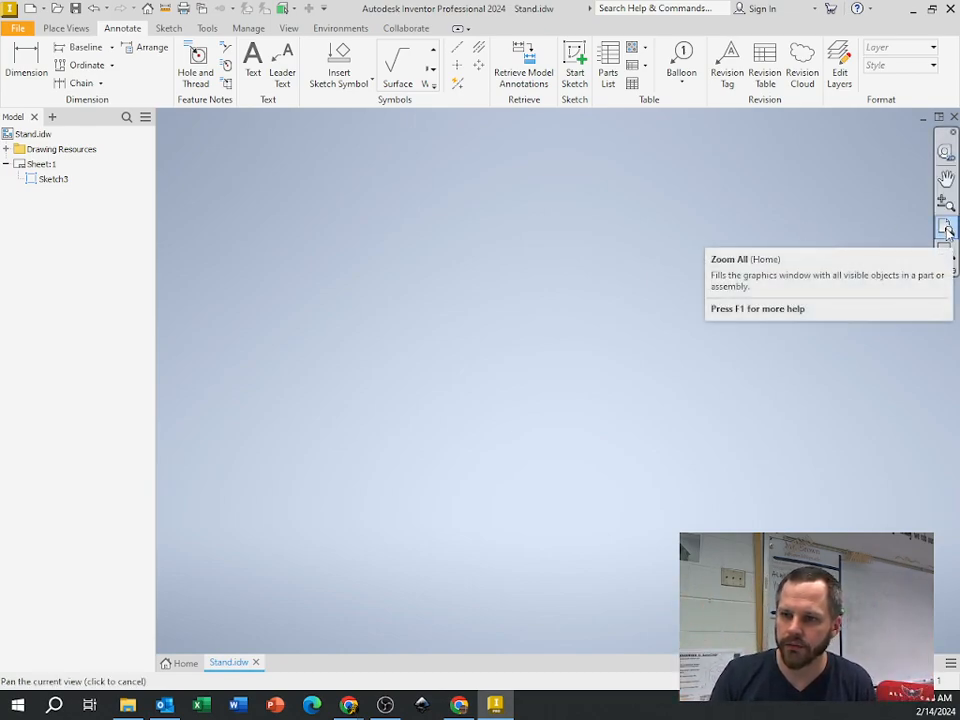
# Fit the whole Stand drawing sheet back into the window with Zoom All.
pyautogui.click(945, 228)
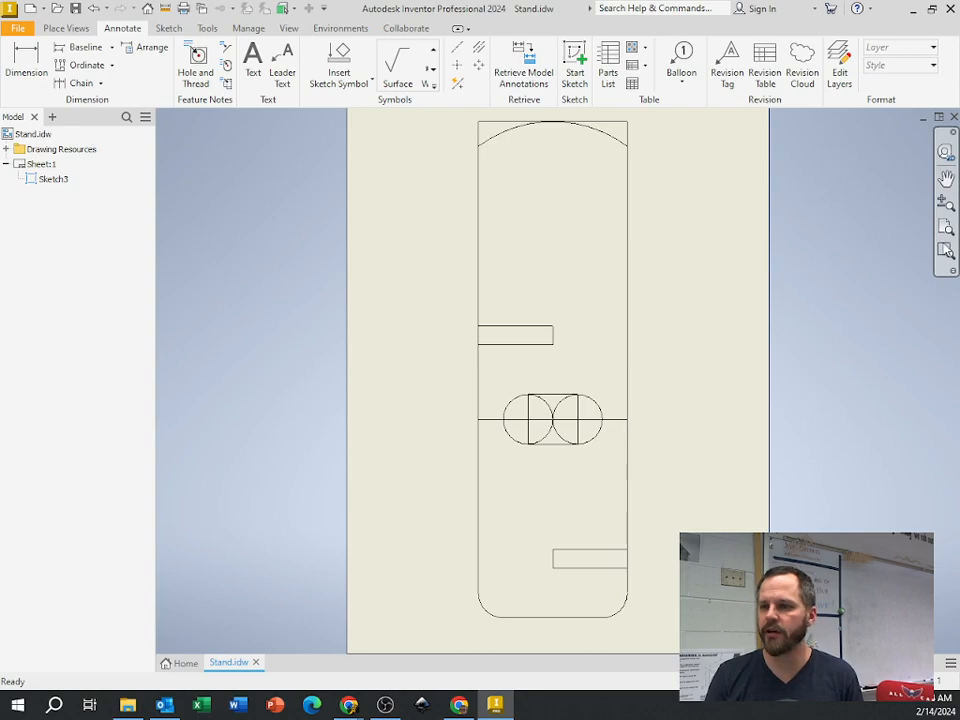
pyautogui.moveTo(795, 302)
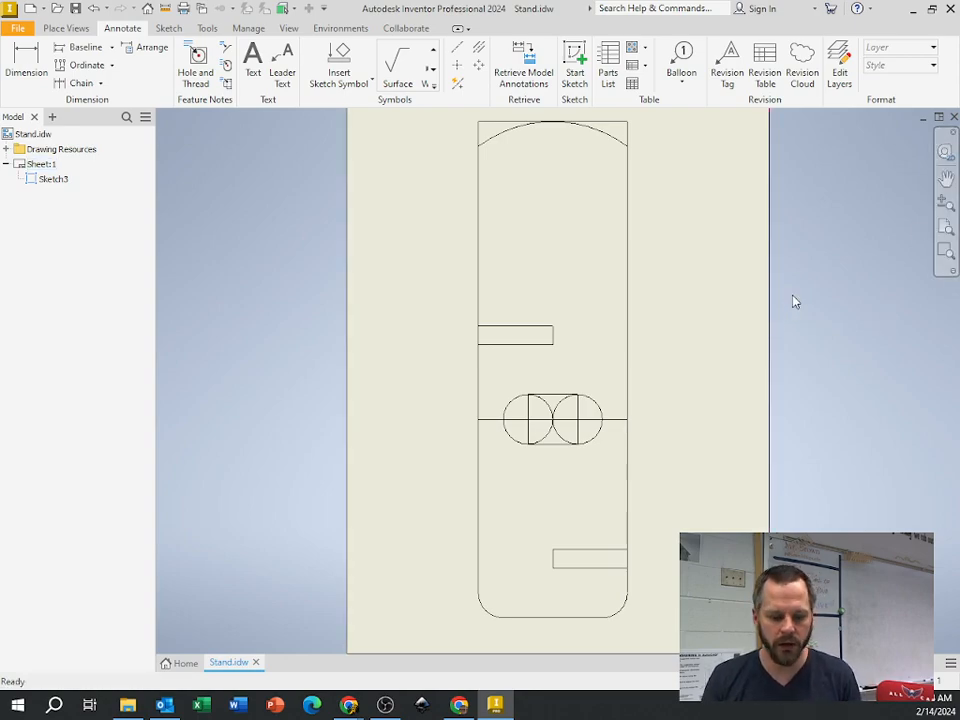